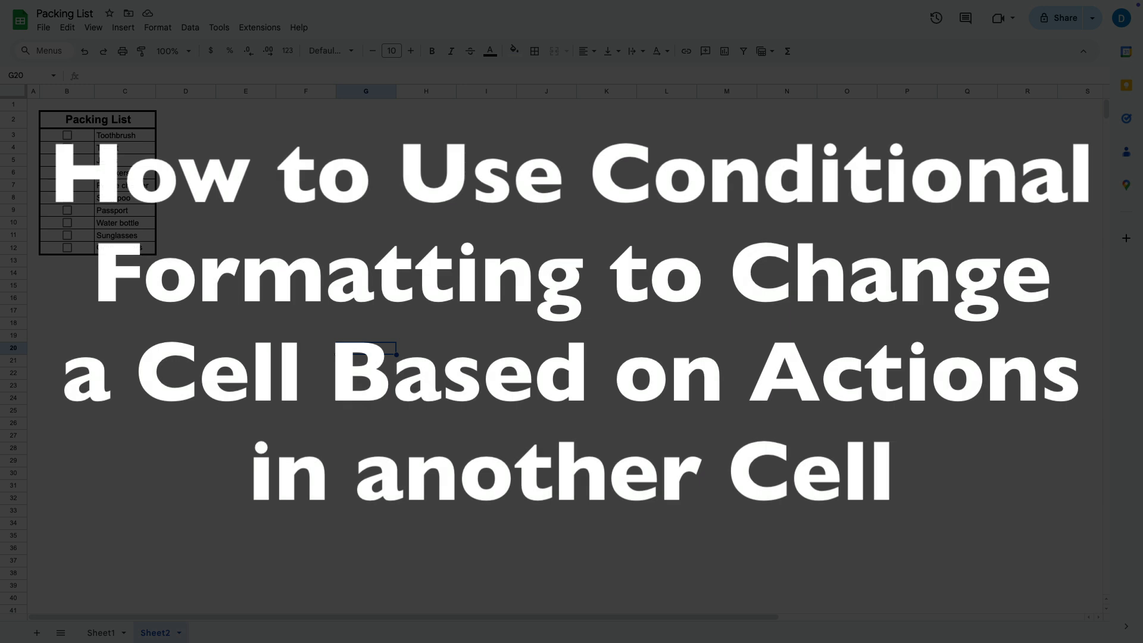
{"action": "mouse_move", "coordinate": [145, 137]}
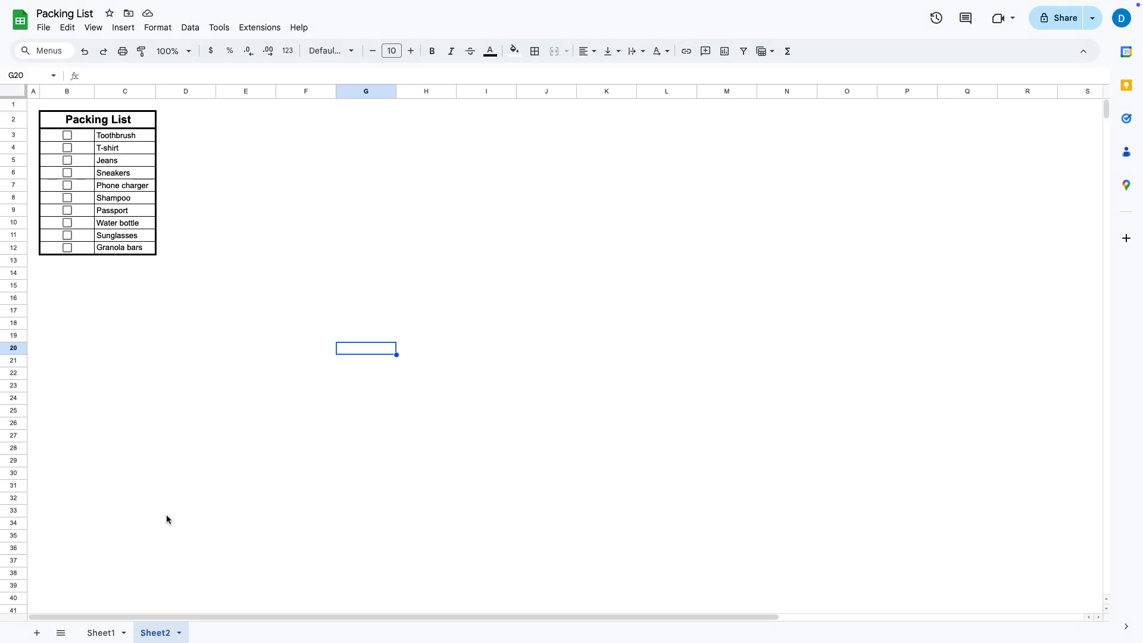
Tick Jeans, Sneakers and Phone charger on Sheet1, then return to Sheet2
{"action": "left_click", "coordinate": [101, 632]}
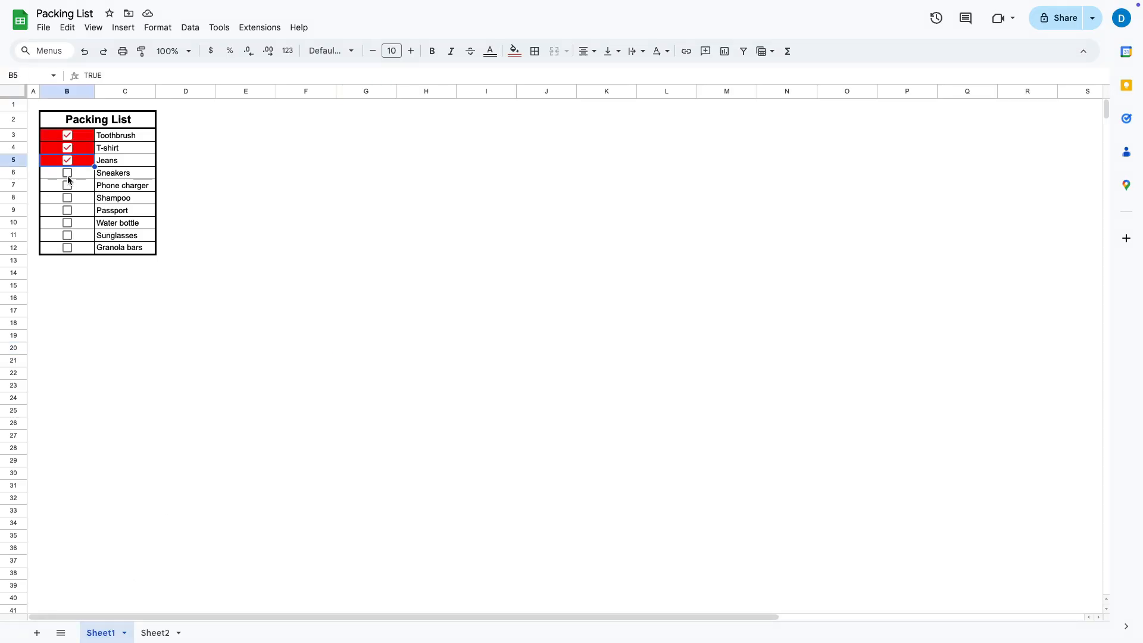
{"action": "left_click", "coordinate": [66, 173]}
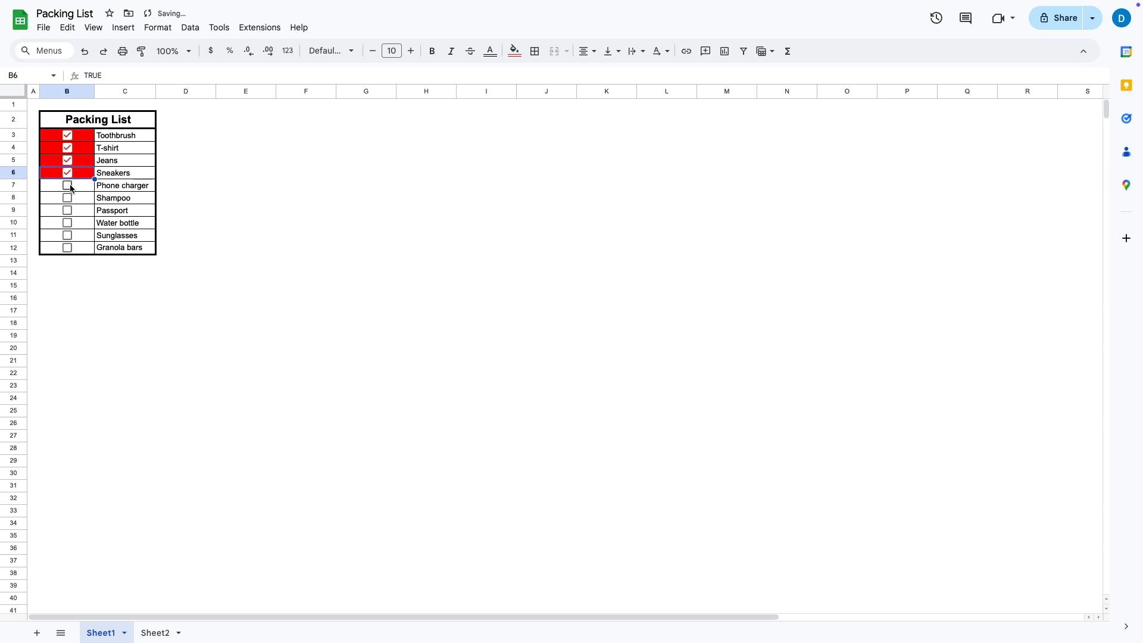
{"action": "left_click", "coordinate": [66, 185]}
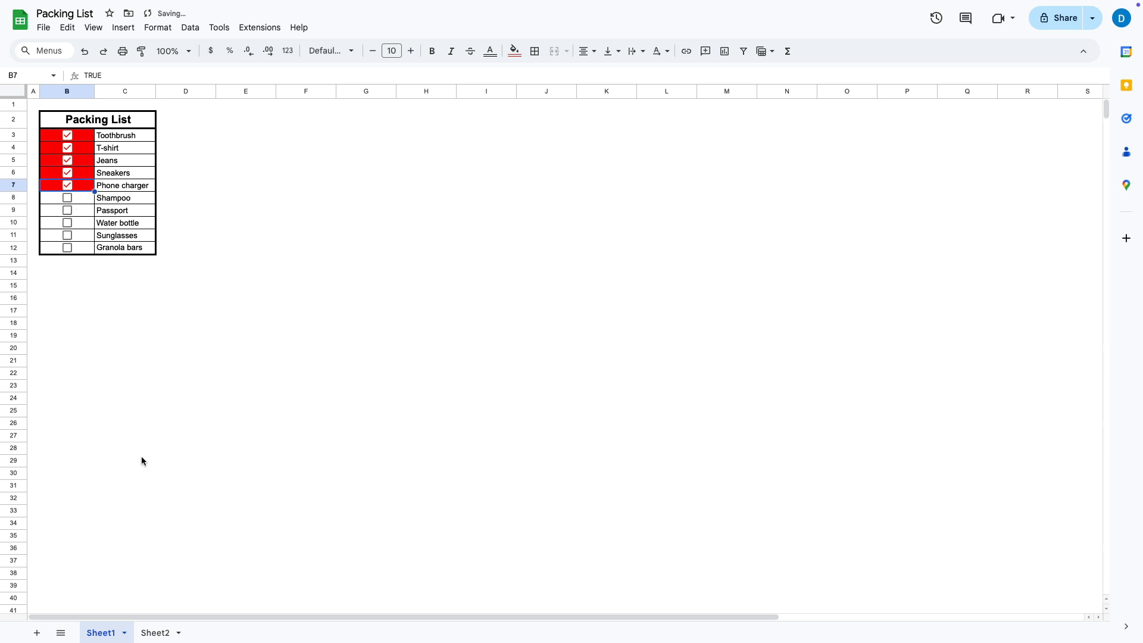
{"action": "left_click", "coordinate": [155, 633]}
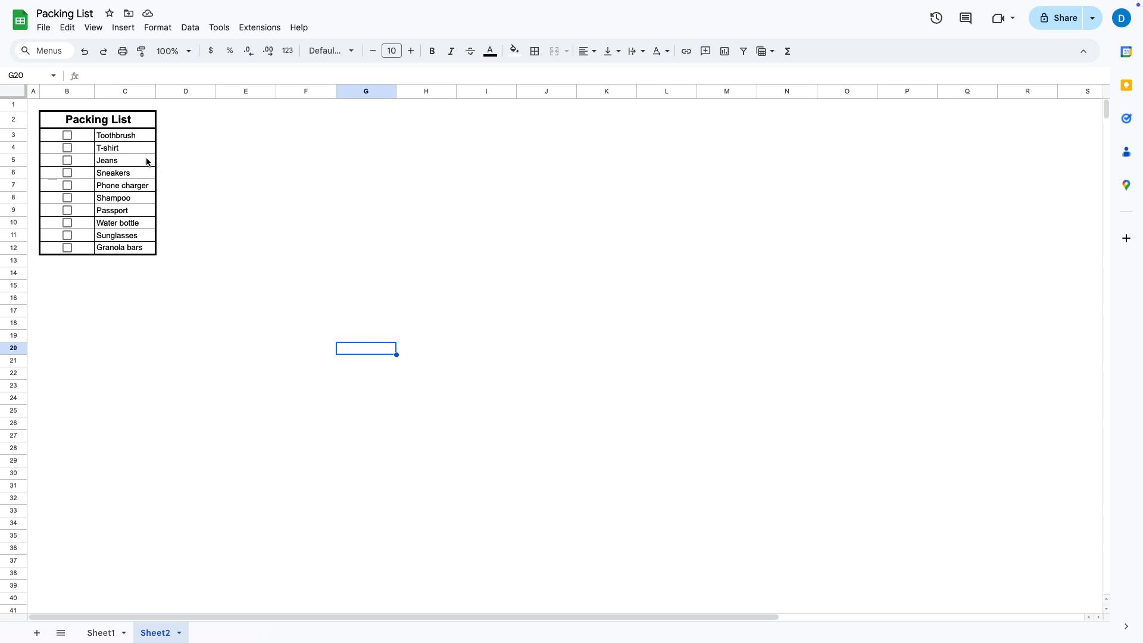
Select the item names C3:C12, from Toothbrush down to Granola bars
{"action": "left_click_drag", "start_coordinate": [124, 135], "coordinate": [124, 235]}
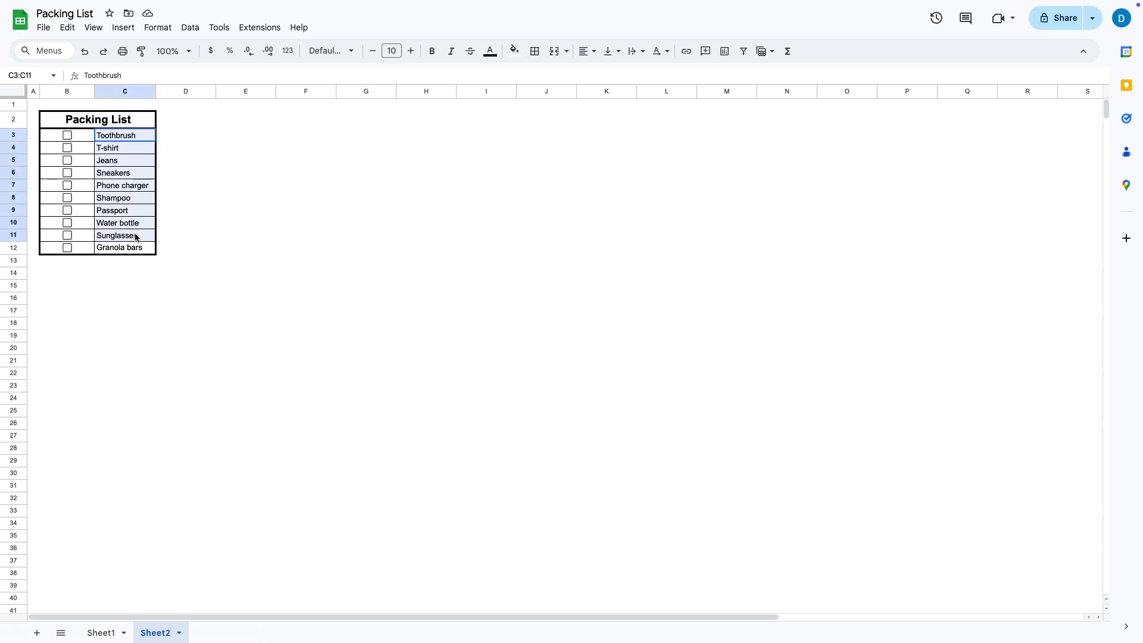
{"action": "left_click_drag", "start_coordinate": [124, 235], "coordinate": [124, 247]}
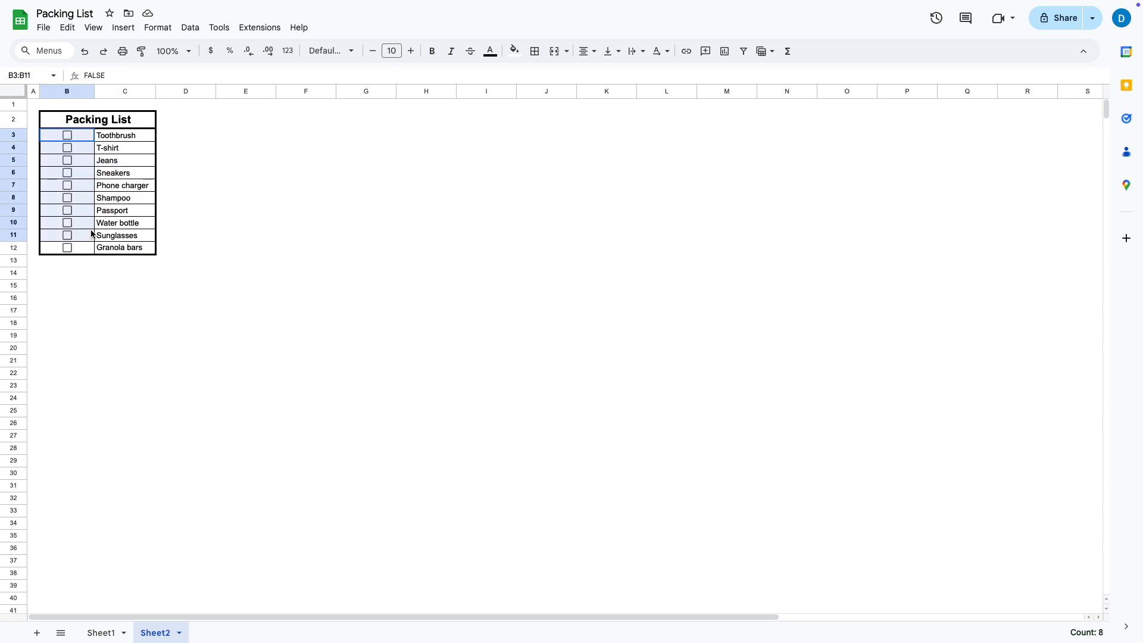
{"action": "left_click", "coordinate": [111, 210]}
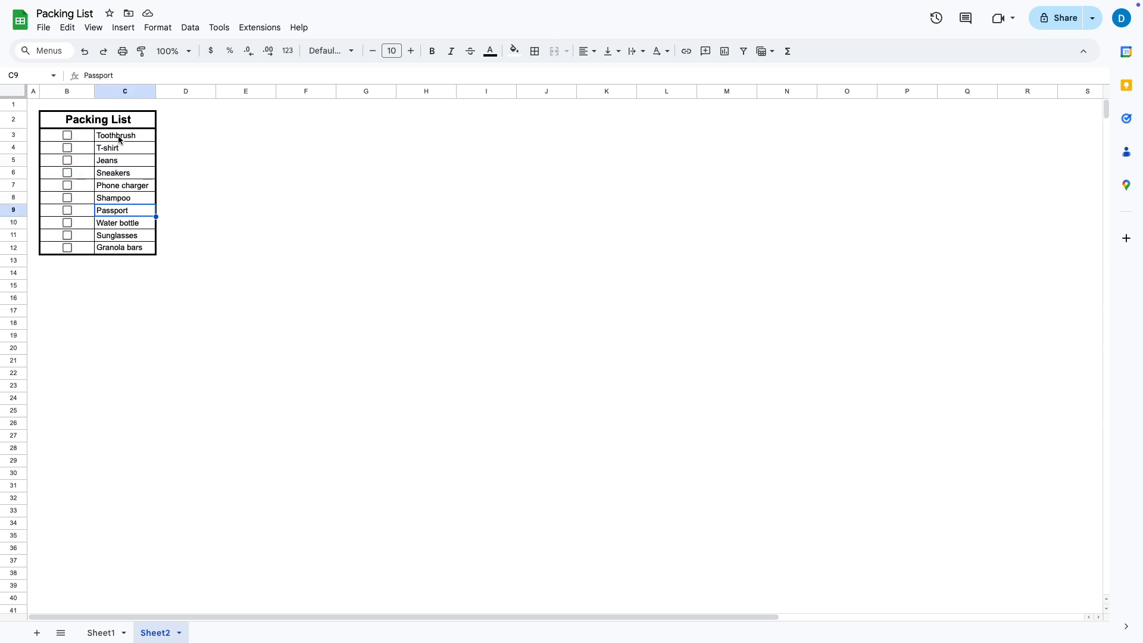
{"action": "left_click_drag", "start_coordinate": [124, 135], "coordinate": [124, 222]}
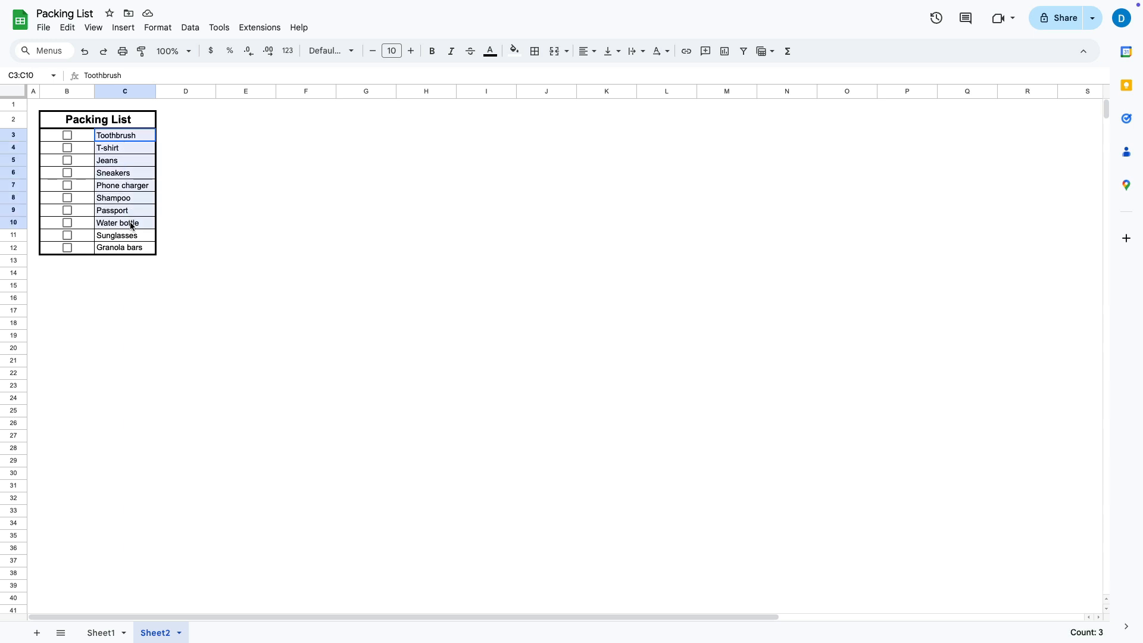
{"action": "left_click_drag", "start_coordinate": [130, 222], "coordinate": [130, 247]}
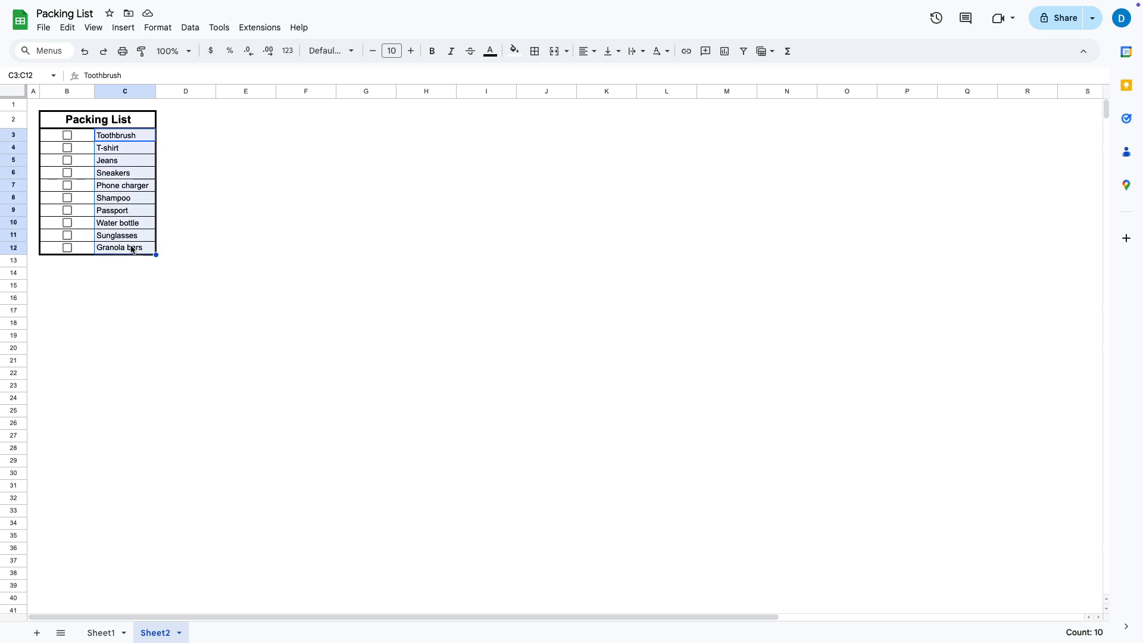
{"action": "mouse_move", "coordinate": [134, 237]}
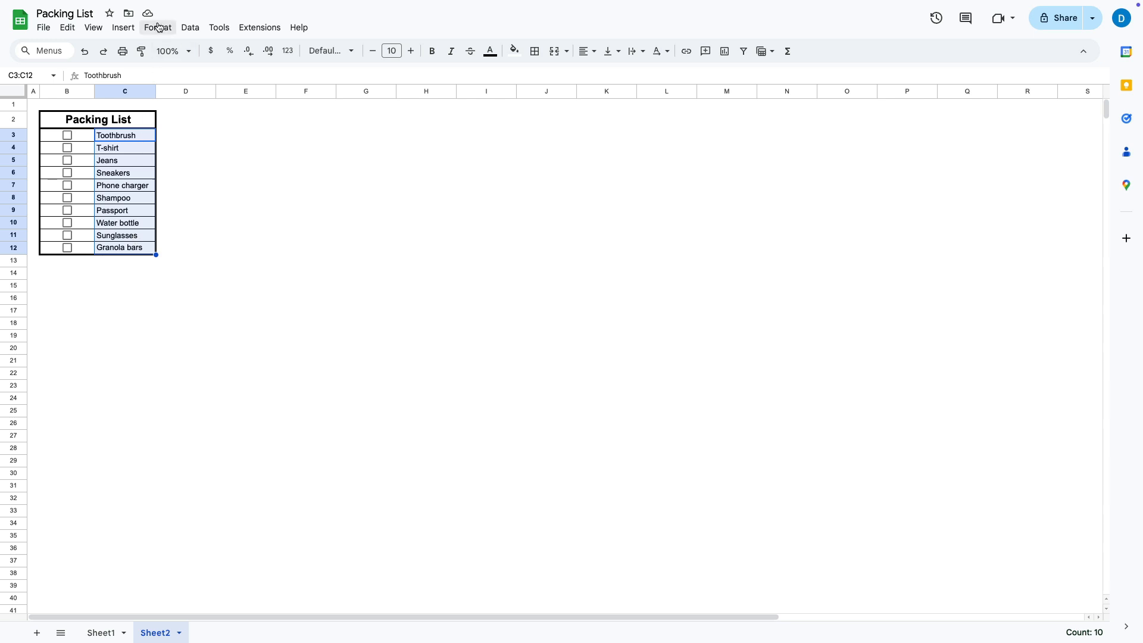
Open Format > Conditional formatting for the C3:C12 item range
{"action": "left_click", "coordinate": [157, 27]}
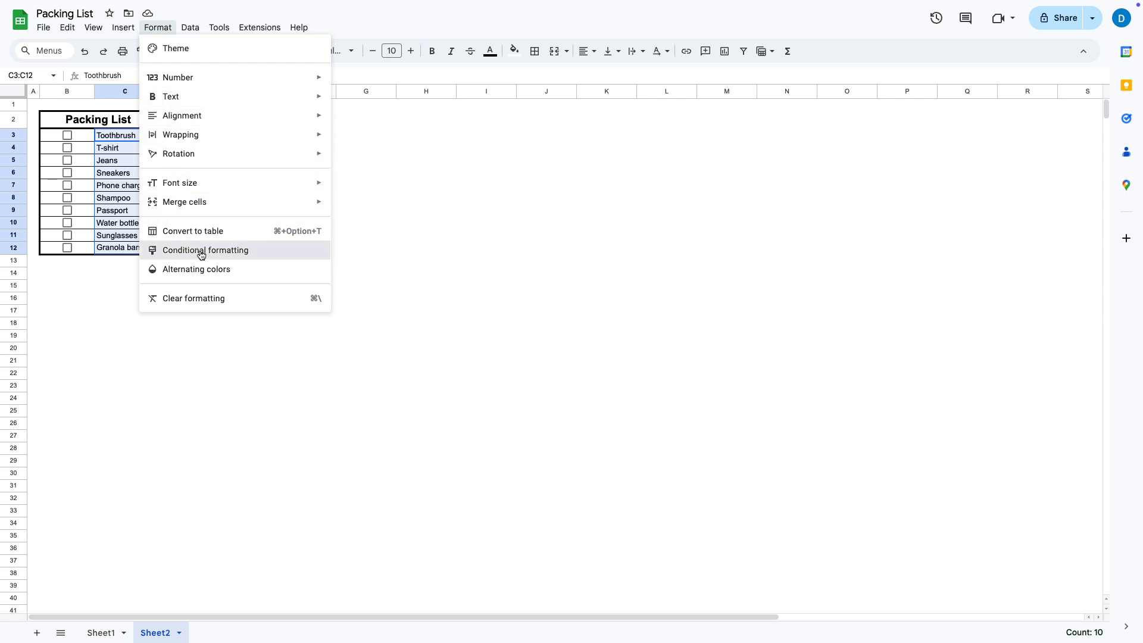
{"action": "left_click", "coordinate": [205, 250]}
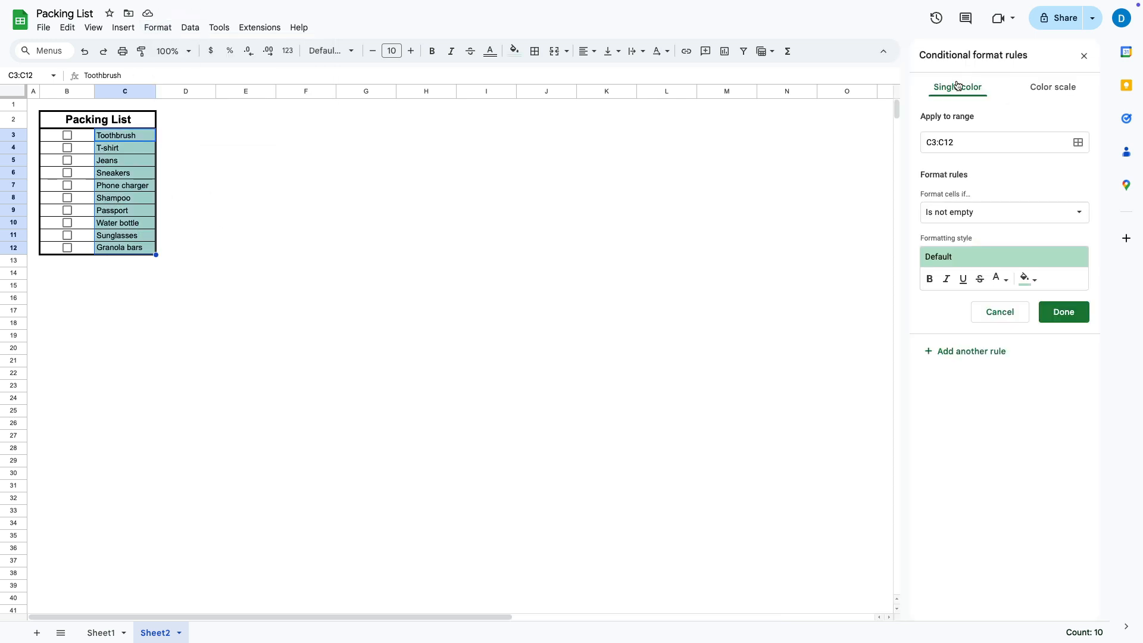
{"action": "mouse_move", "coordinate": [1008, 185]}
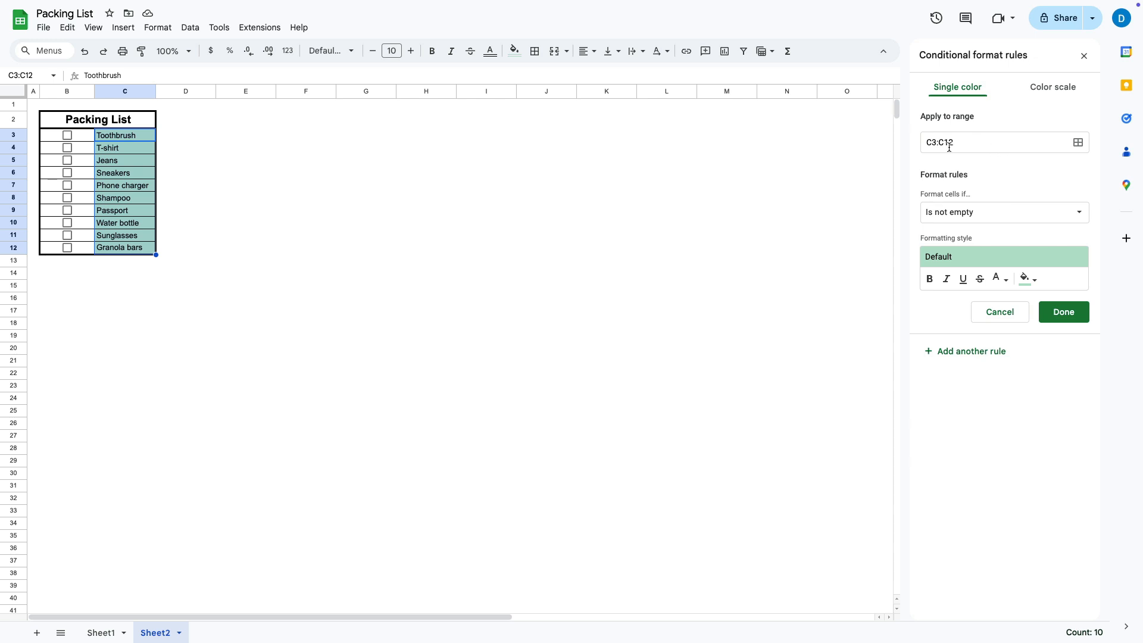
{"action": "mouse_move", "coordinate": [104, 129]}
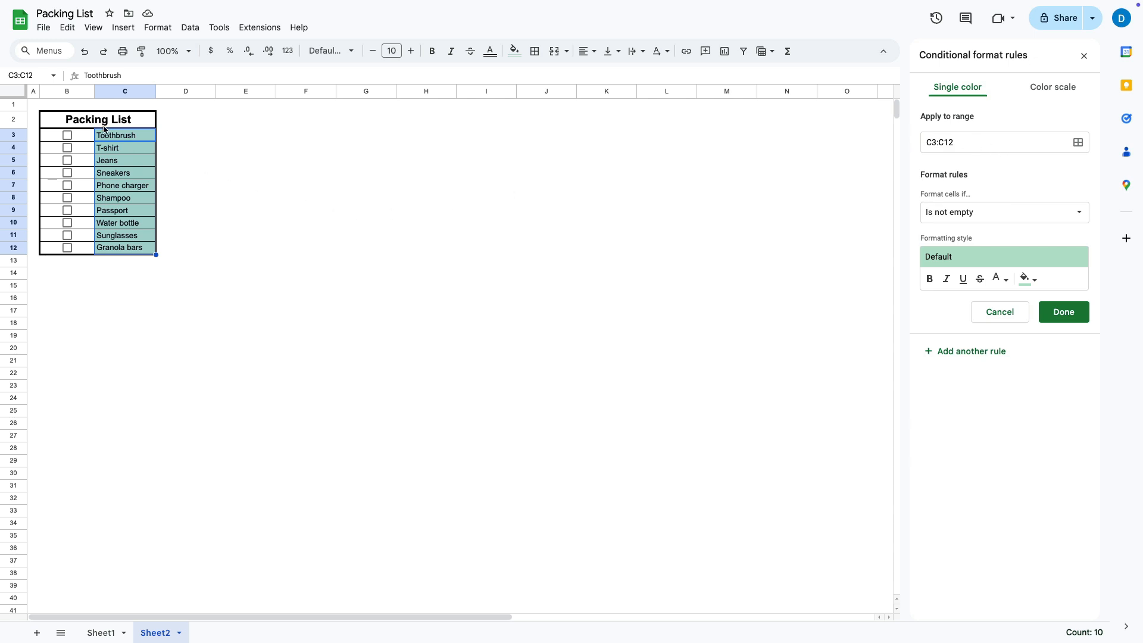
{"action": "mouse_move", "coordinate": [123, 171]}
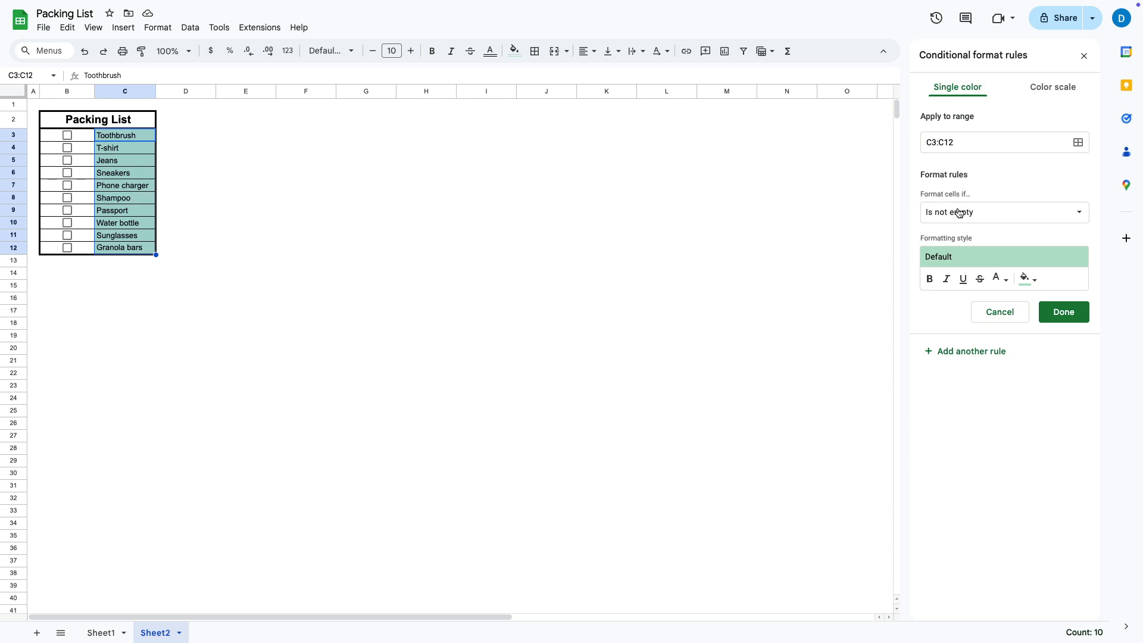
{"action": "mouse_move", "coordinate": [964, 206]}
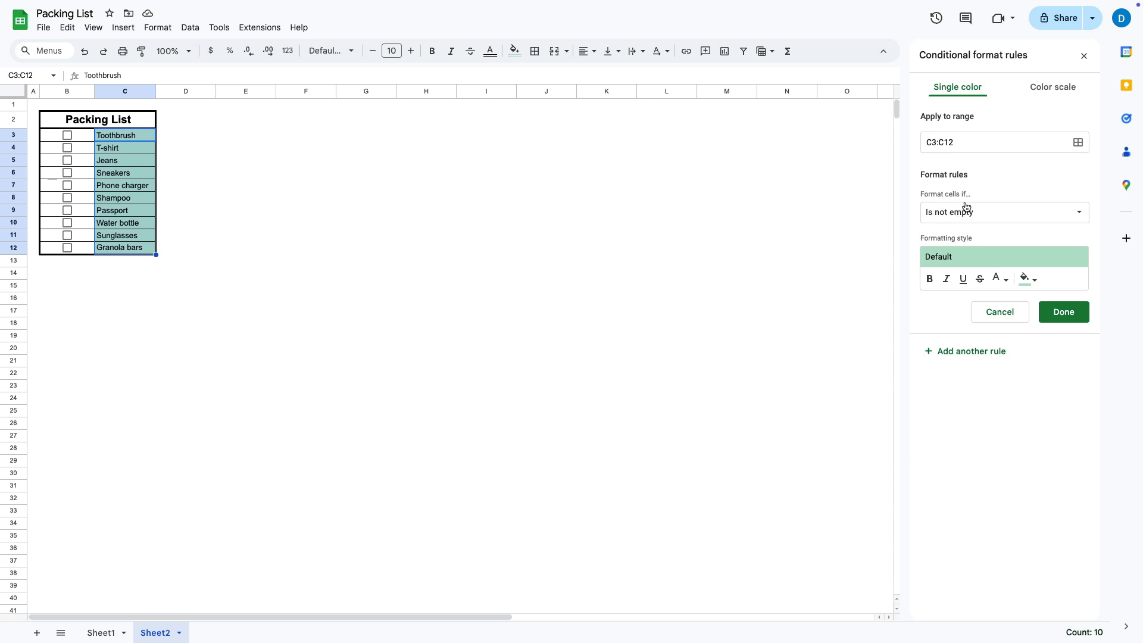
Set the condition to Custom formula is, with formula =B3:B12=TRUE
{"action": "left_click", "coordinate": [1003, 212]}
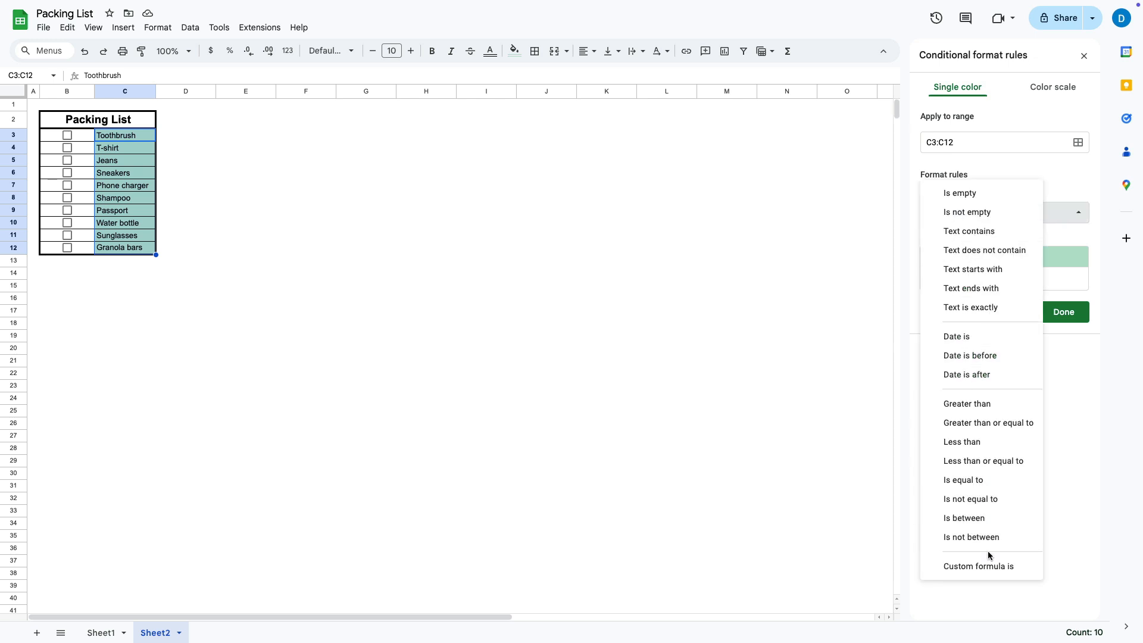
{"action": "left_click", "coordinate": [979, 566]}
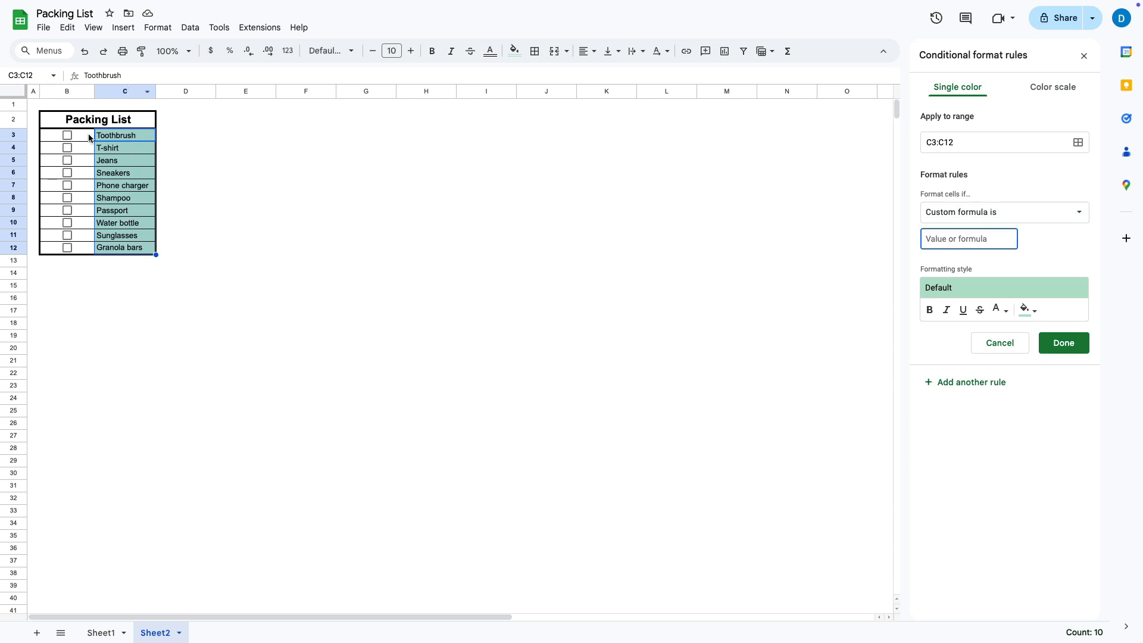
{"action": "mouse_move", "coordinate": [78, 219]}
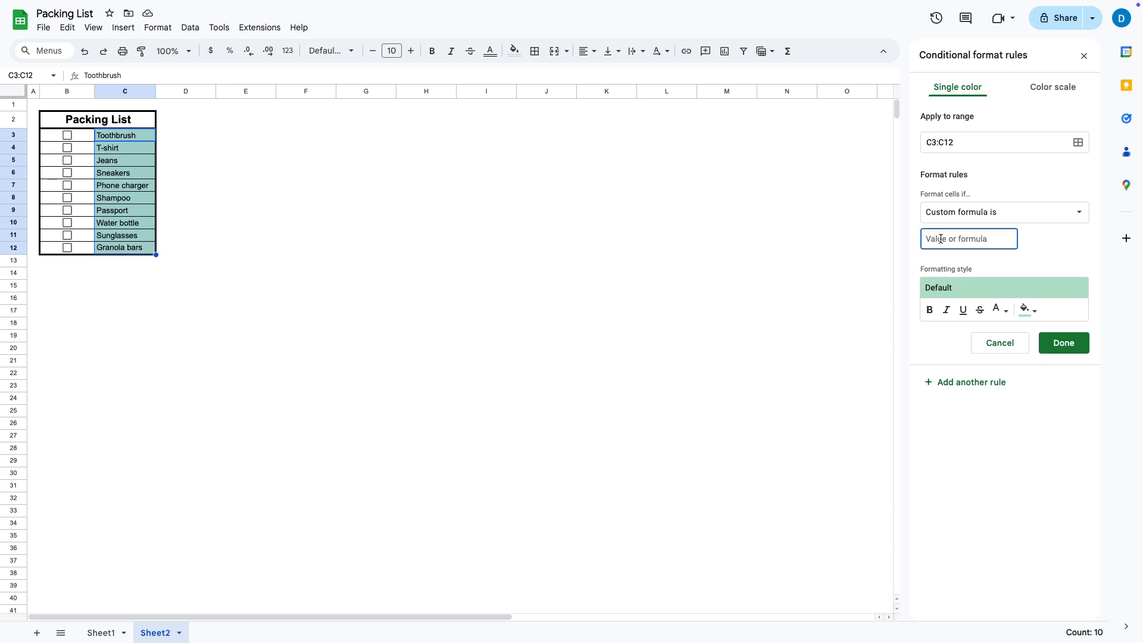
{"action": "type", "text": "=B3:B12"}
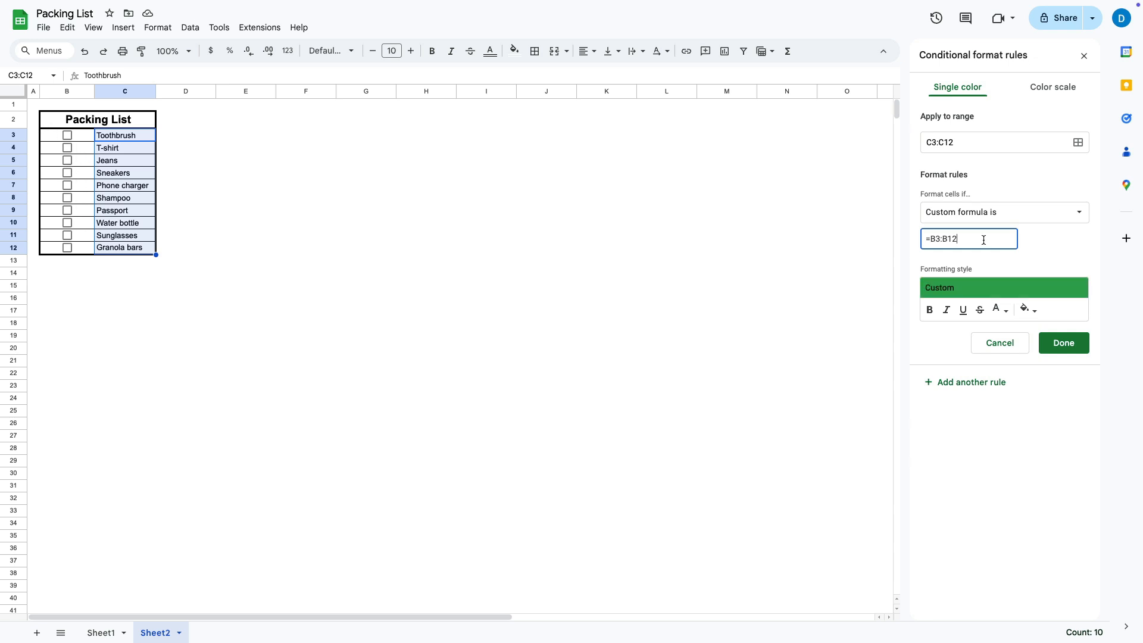
{"action": "type", "text": "=TRUE"}
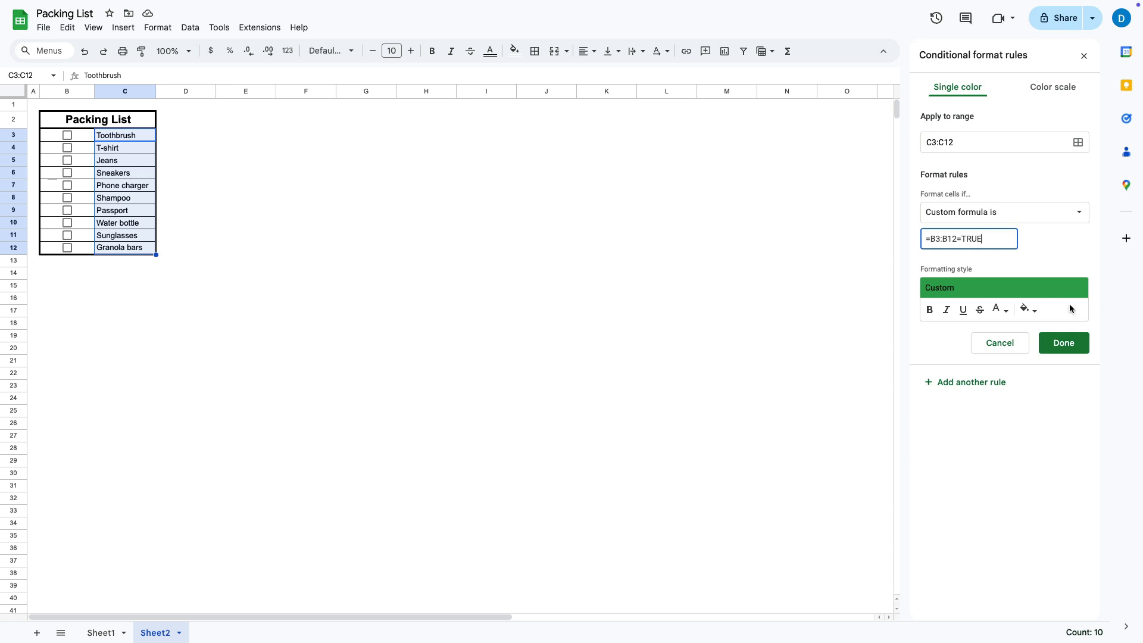
{"action": "mouse_move", "coordinate": [1010, 310]}
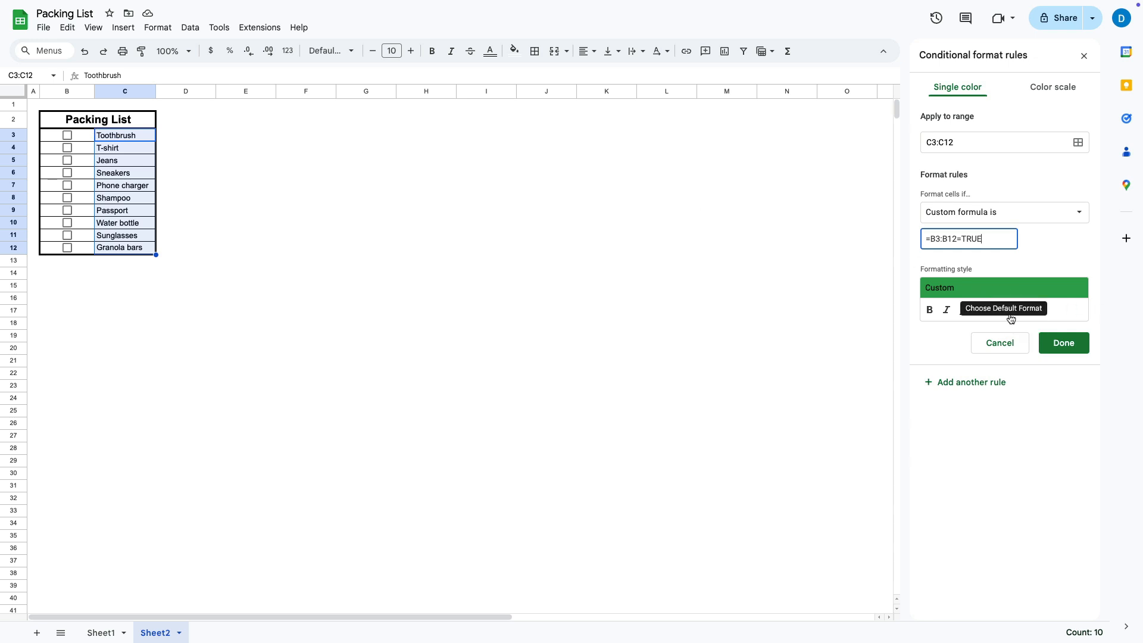
Replace the default green fill with a strikethrough-only formatting style
{"action": "left_click", "coordinate": [1024, 309]}
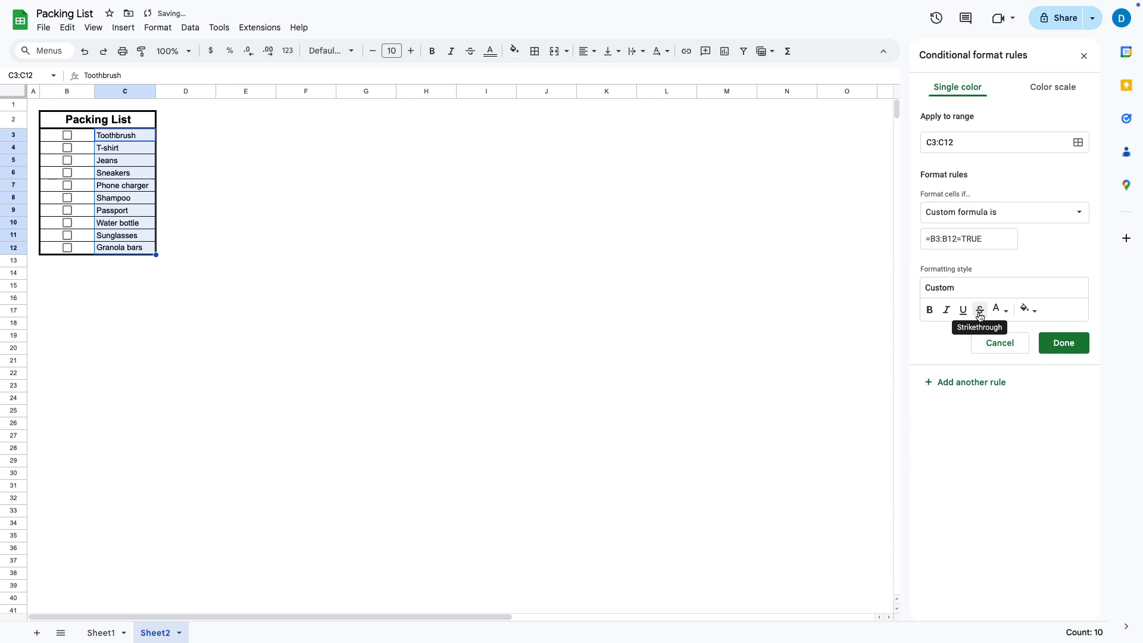
{"action": "left_click", "coordinate": [979, 309]}
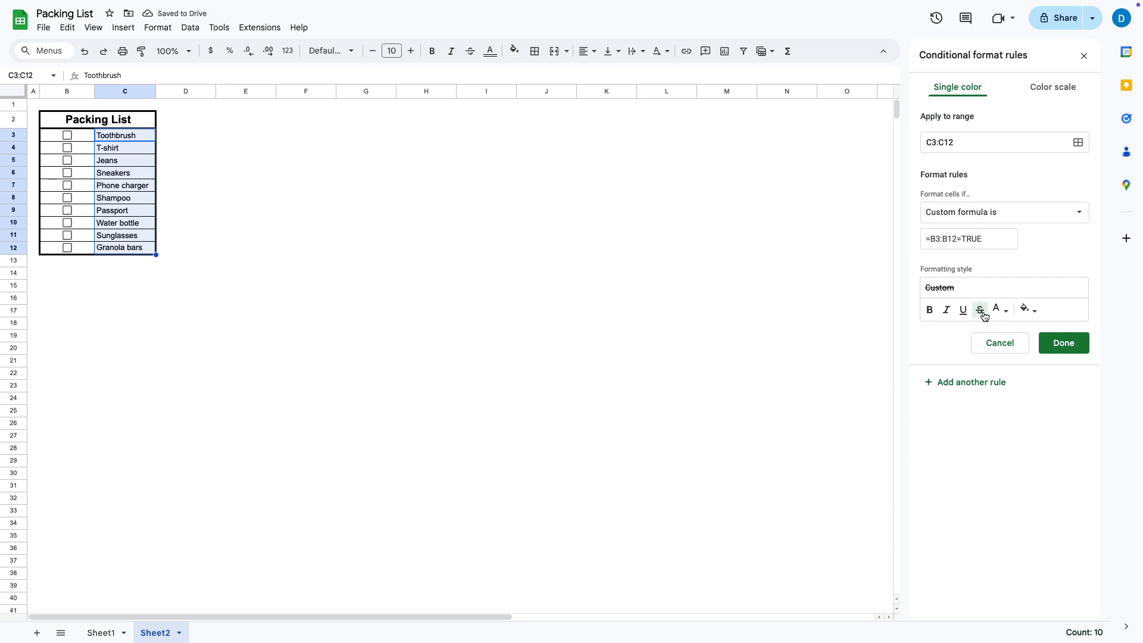
{"action": "left_click", "coordinate": [980, 309]}
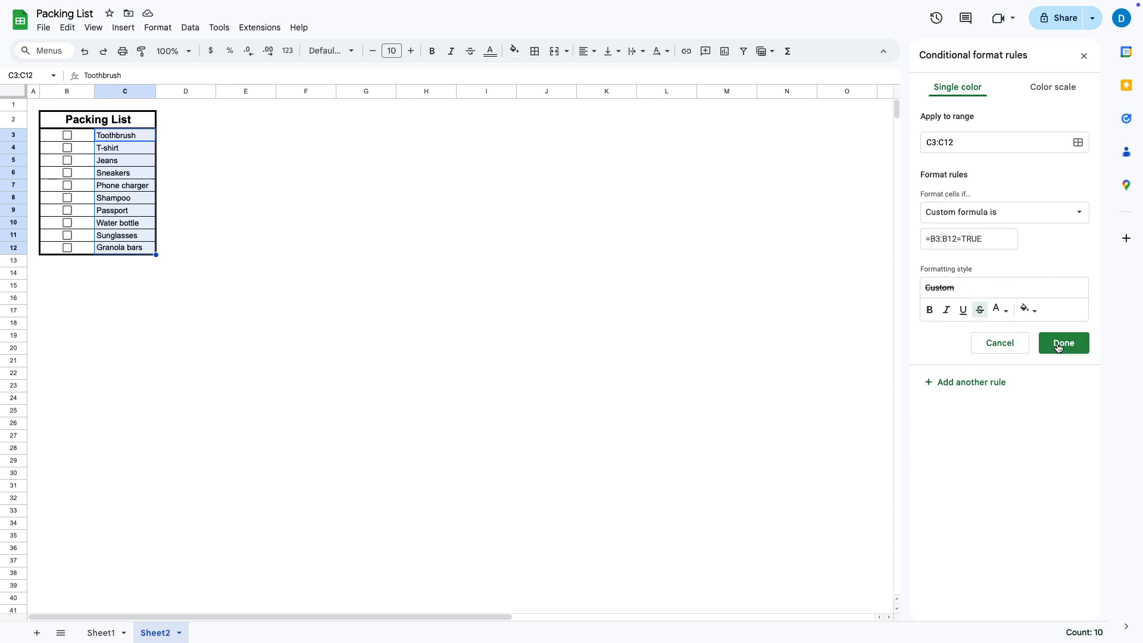
Save the rule and tick the remaining checkboxes down to Granola bars
{"action": "left_click", "coordinate": [1061, 343]}
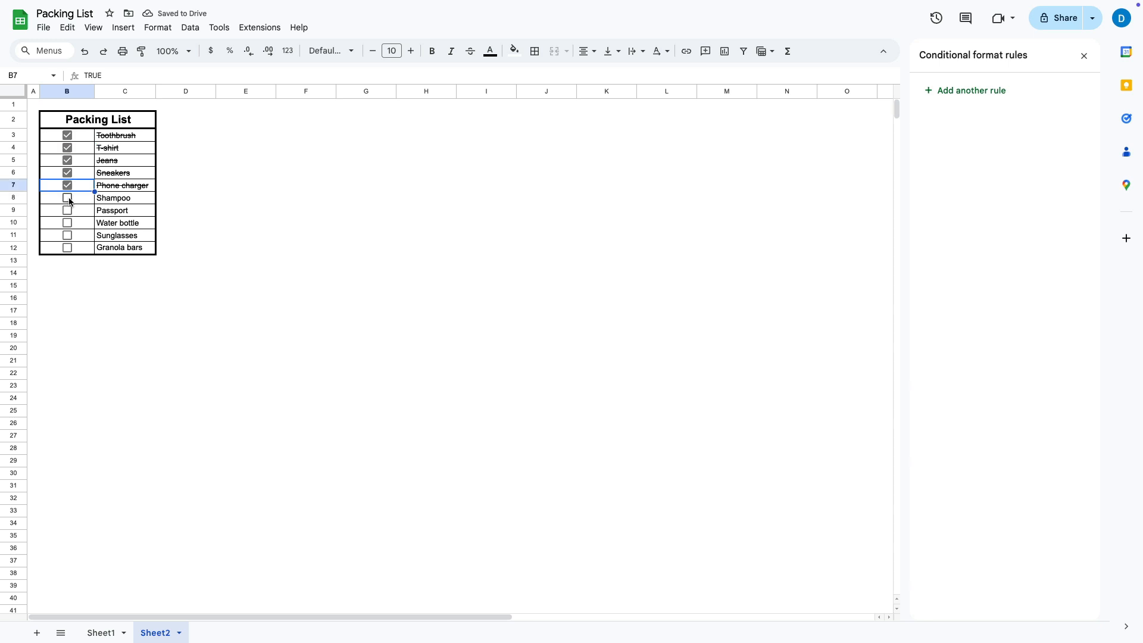
{"action": "left_click", "coordinate": [67, 198]}
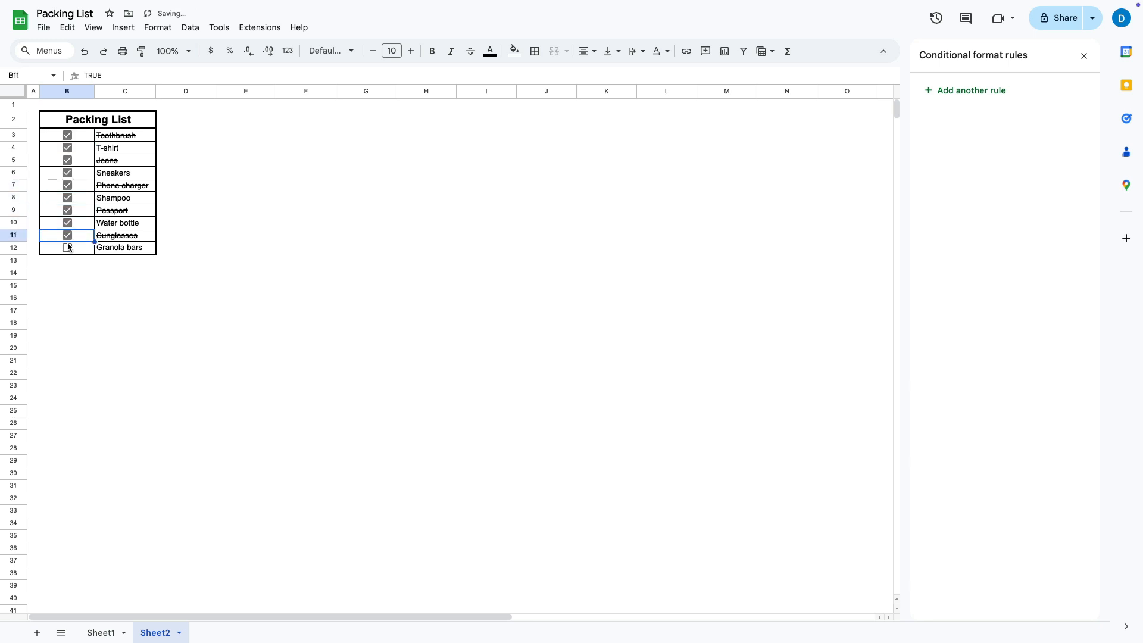
{"action": "left_click", "coordinate": [66, 247]}
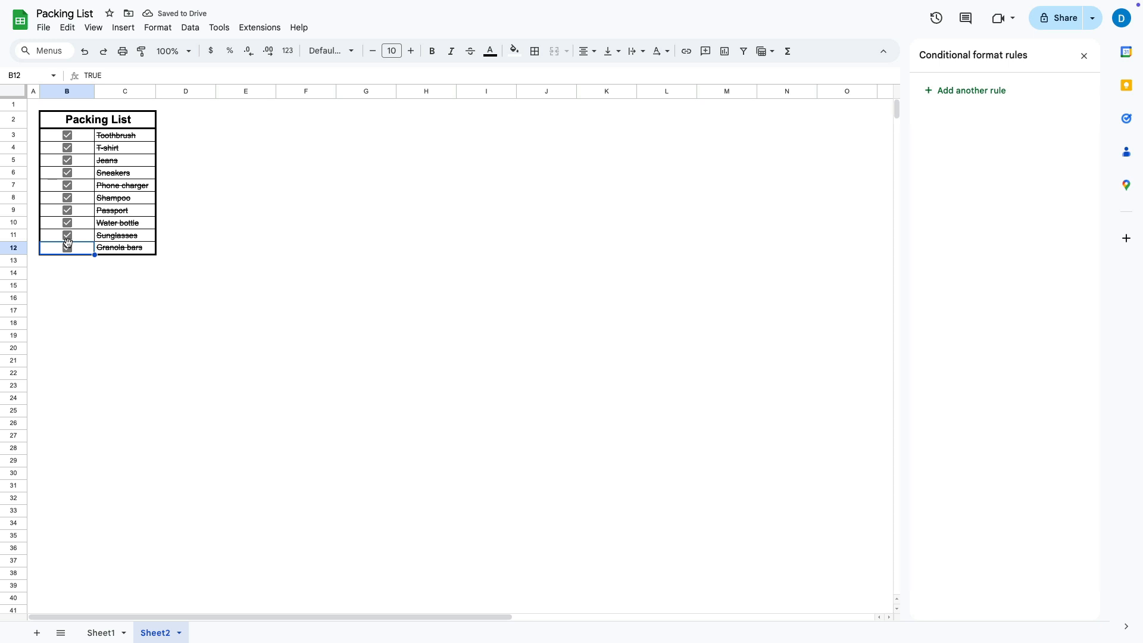